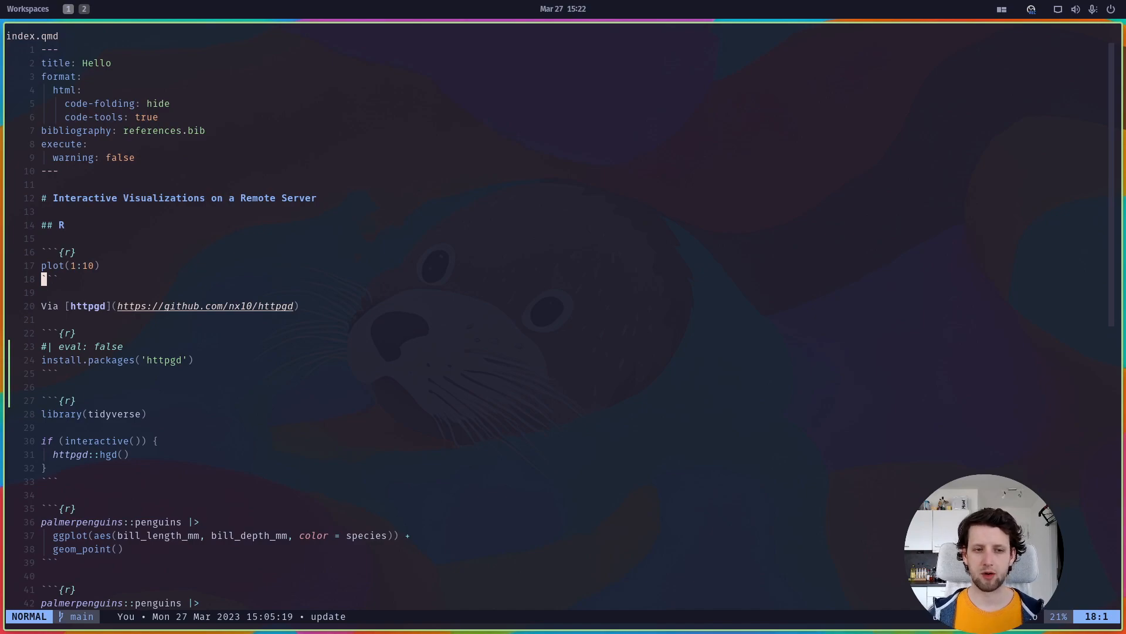
{"action": "mouse_move", "coordinate": [148, 268]}
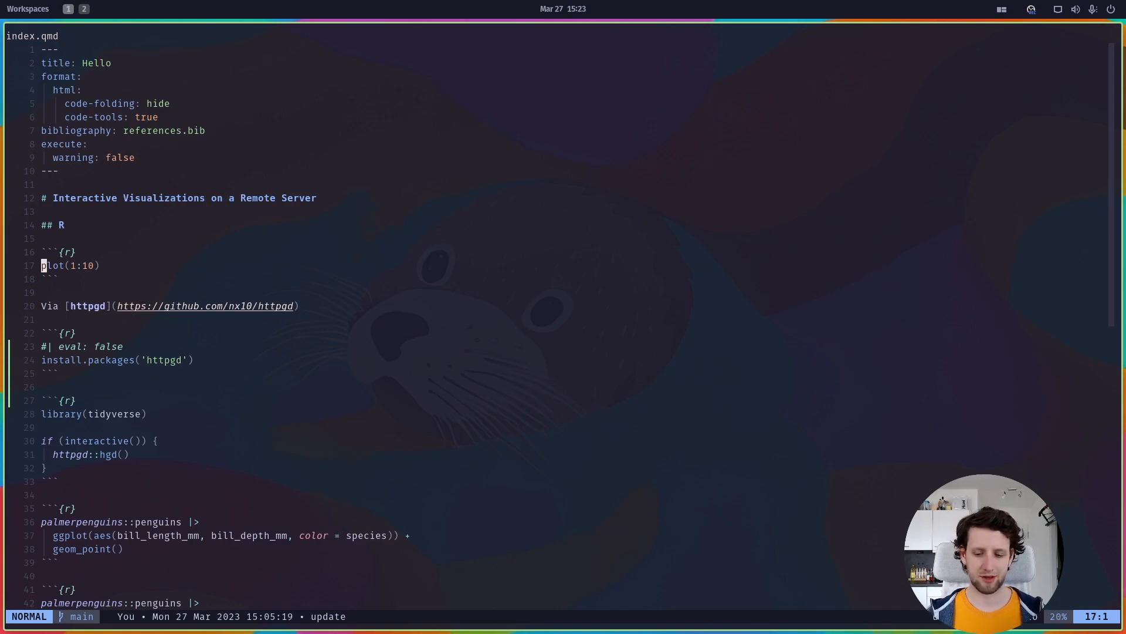
{"action": "mouse_move", "coordinate": [162, 214]}
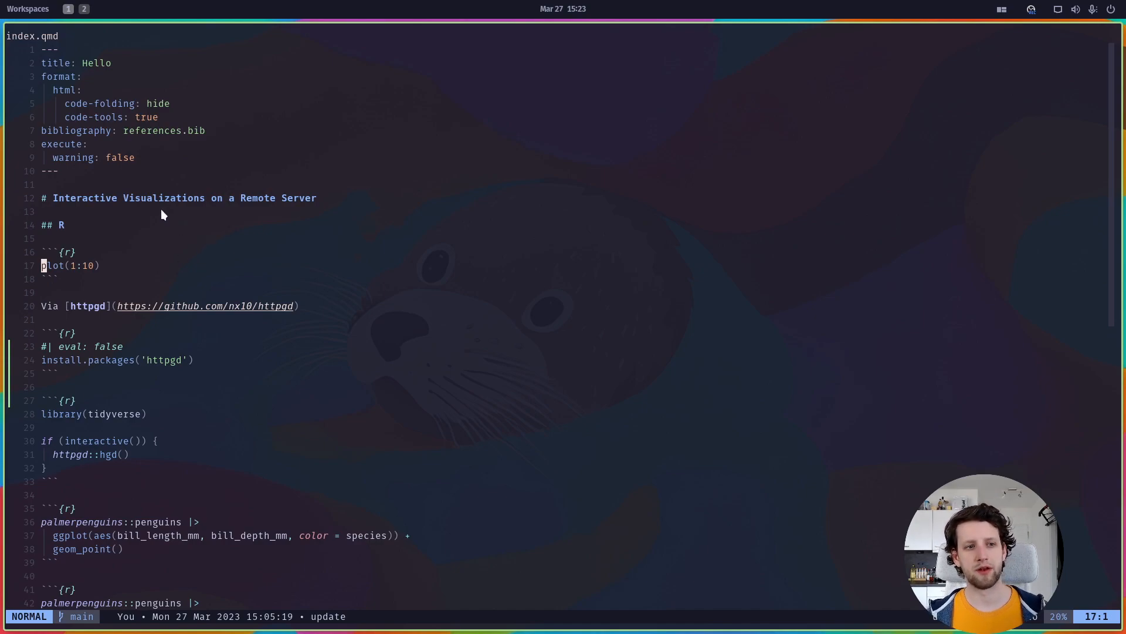
{"action": "mouse_move", "coordinate": [147, 200]}
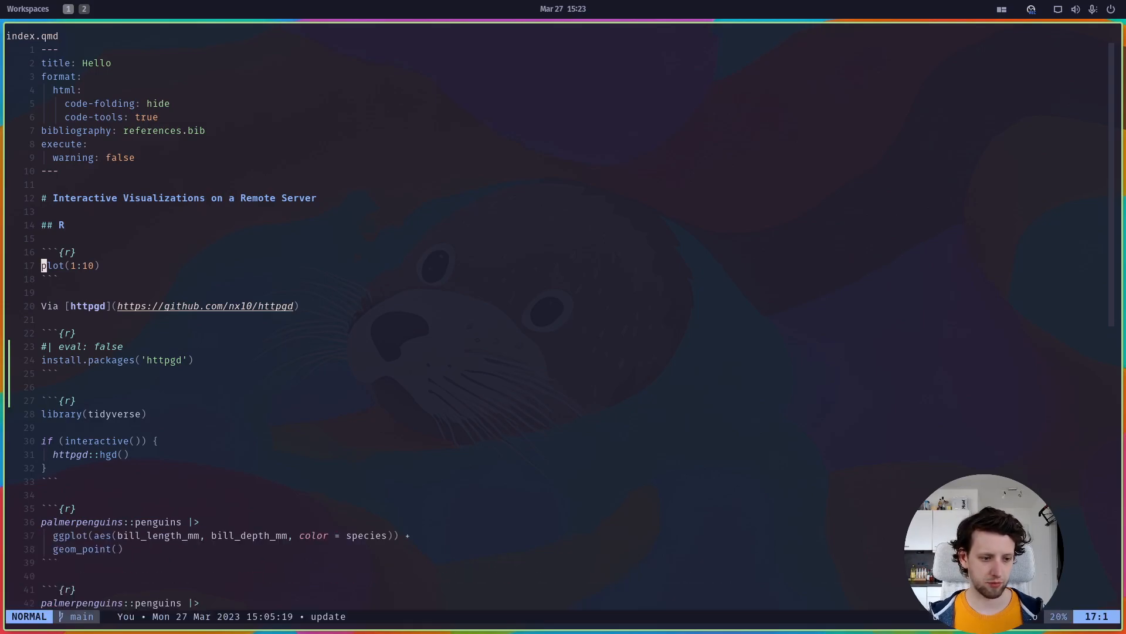
- Start an R console below the document and run plot(1:10) in it
{"action": "key", "text": "space"}
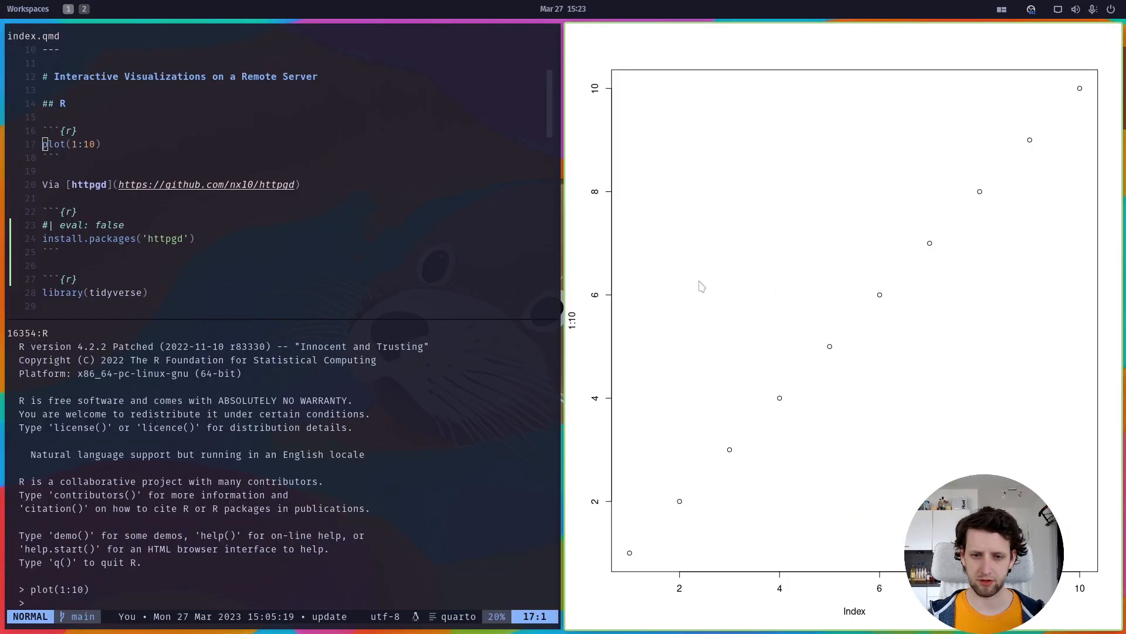
{"action": "mouse_move", "coordinate": [305, 253]}
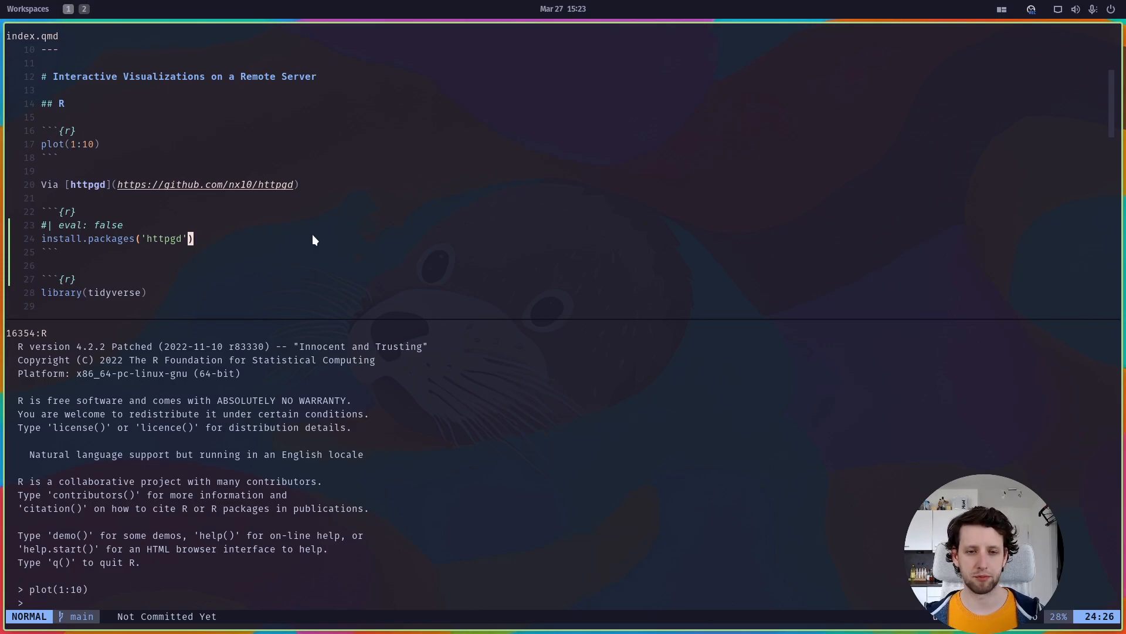
{"action": "mouse_move", "coordinate": [331, 268]}
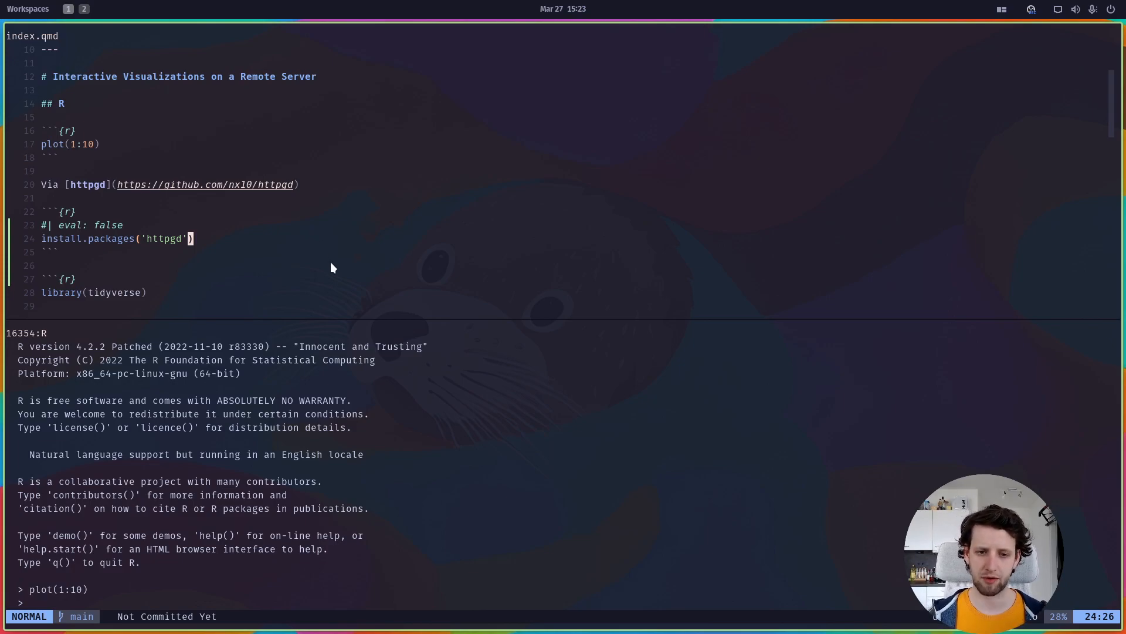
{"action": "mouse_move", "coordinate": [401, 275]}
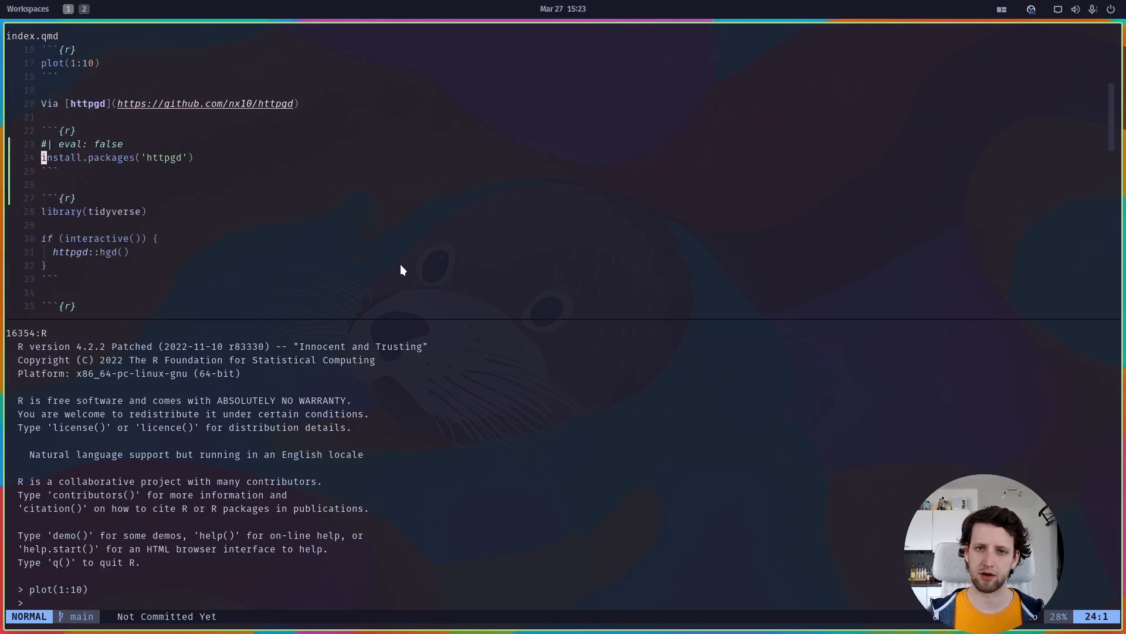
- Scroll the document down to the httpgd install chunk
{"action": "scroll", "scroll_direction": "down", "scroll_amount": 3}
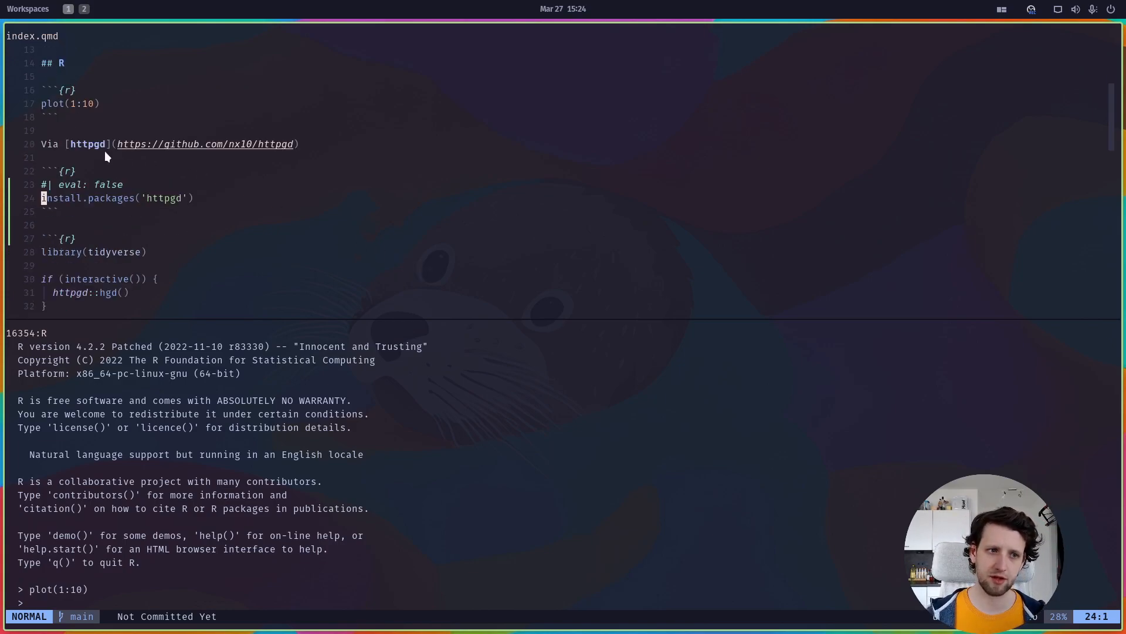
{"action": "mouse_move", "coordinate": [72, 149]}
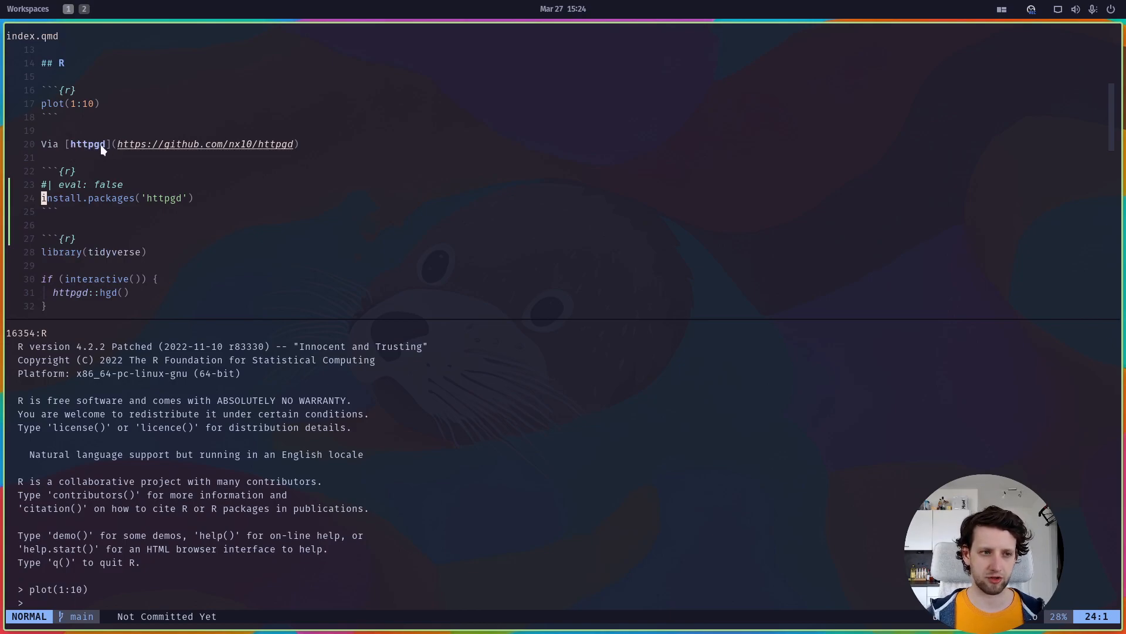
{"action": "mouse_move", "coordinate": [209, 157]}
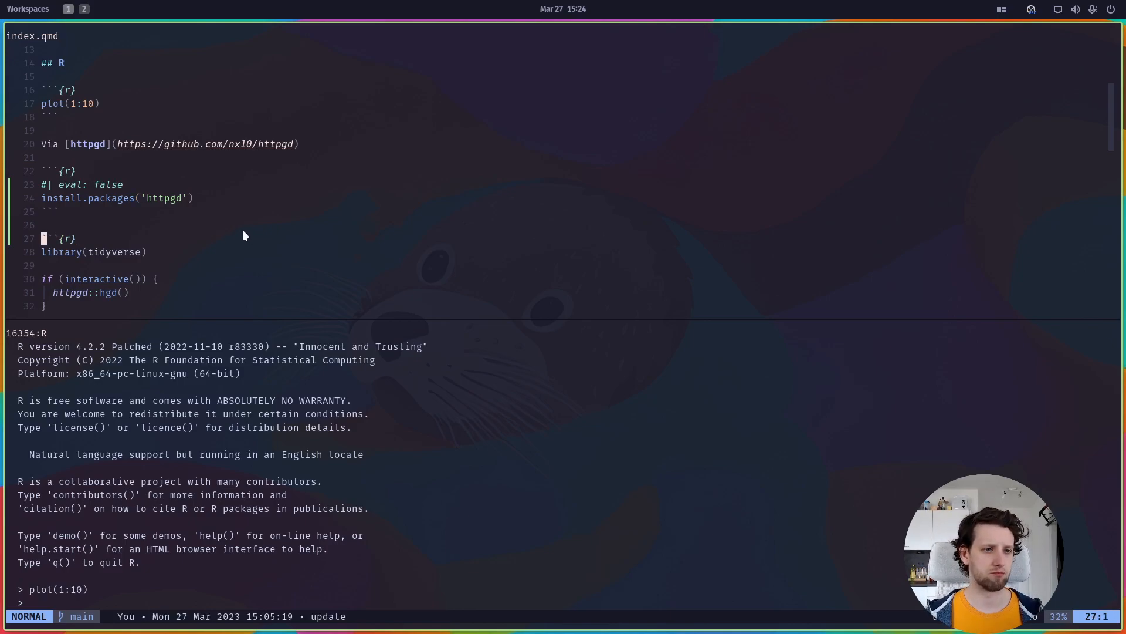
{"action": "mouse_move", "coordinate": [193, 244]}
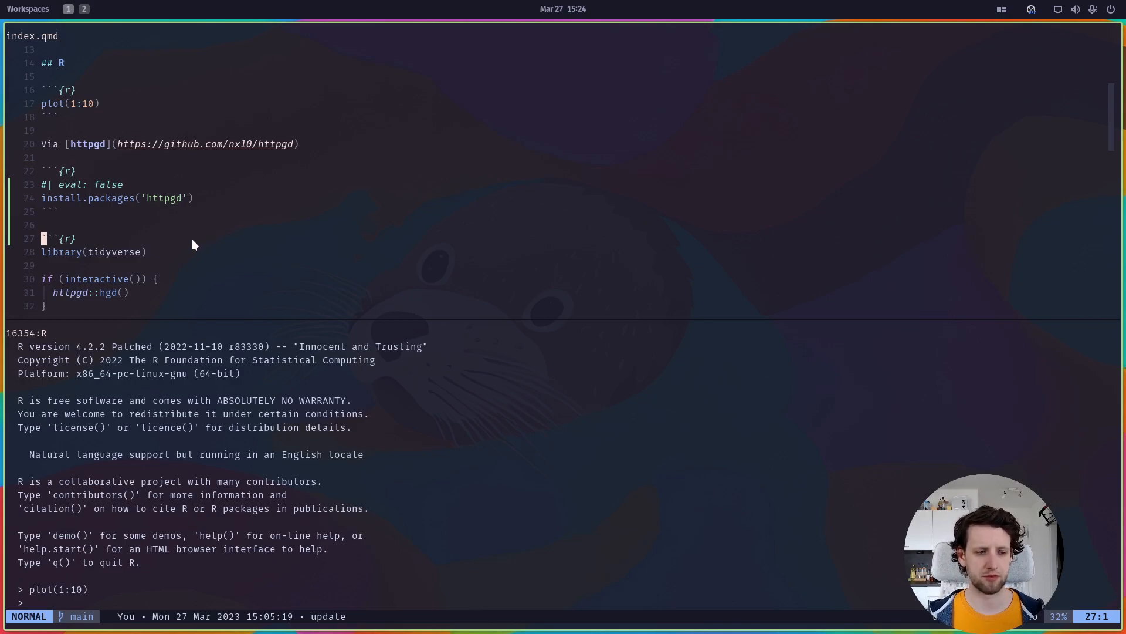
{"action": "mouse_move", "coordinate": [511, 325]}
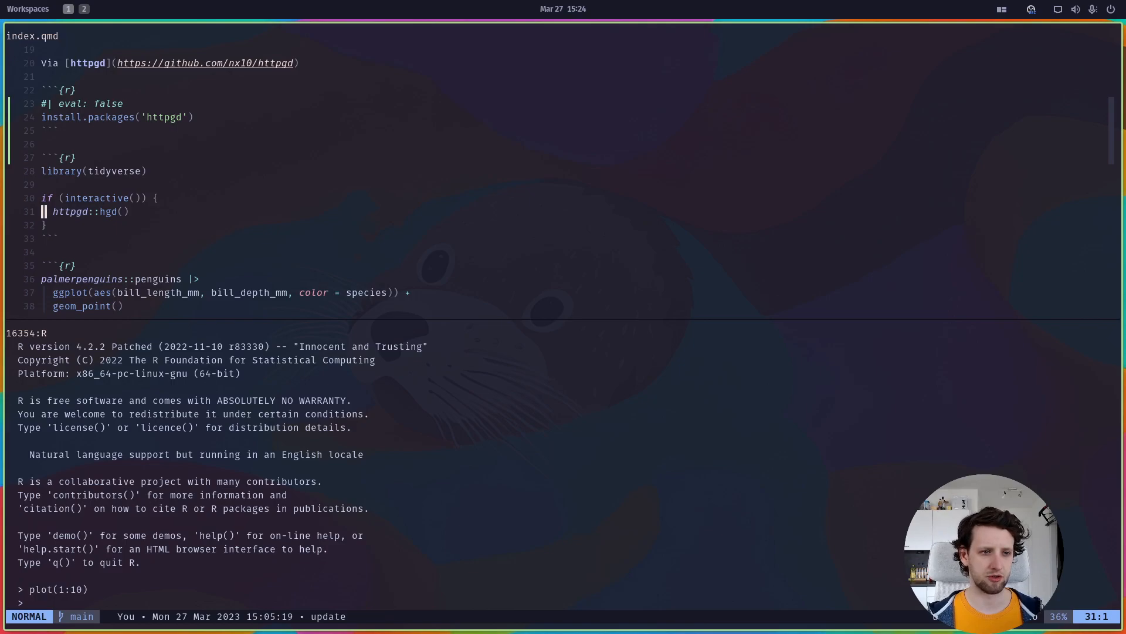
{"action": "mouse_move", "coordinate": [110, 219]}
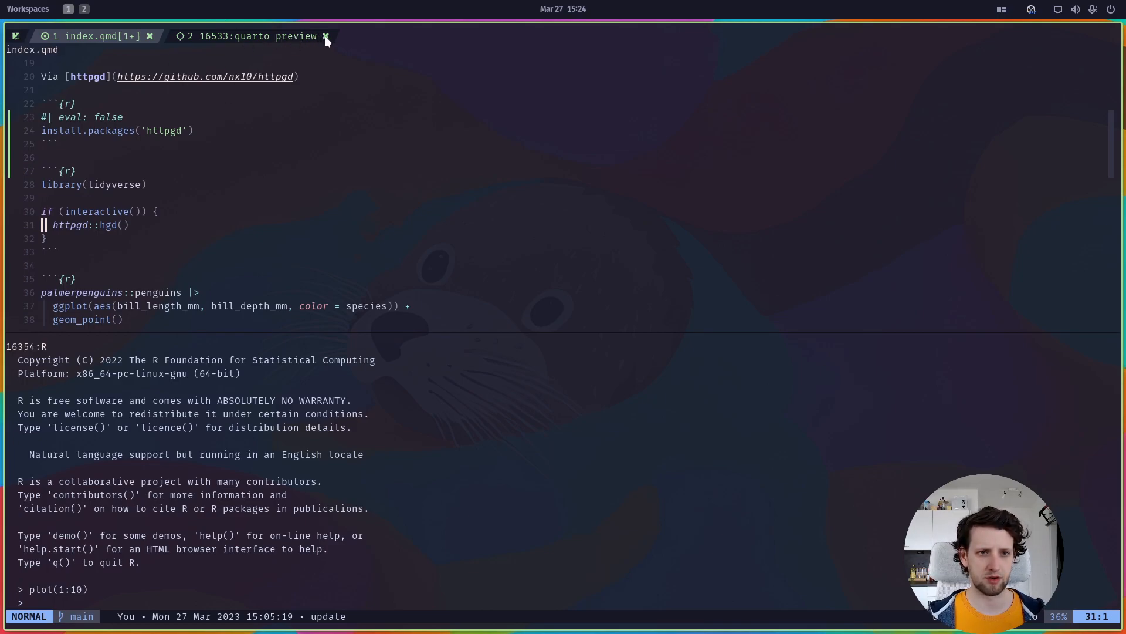
- Show the httpgd live plot page in Brave and switch to the penguin plot coloured by island
{"action": "left_click", "coordinate": [326, 37]}
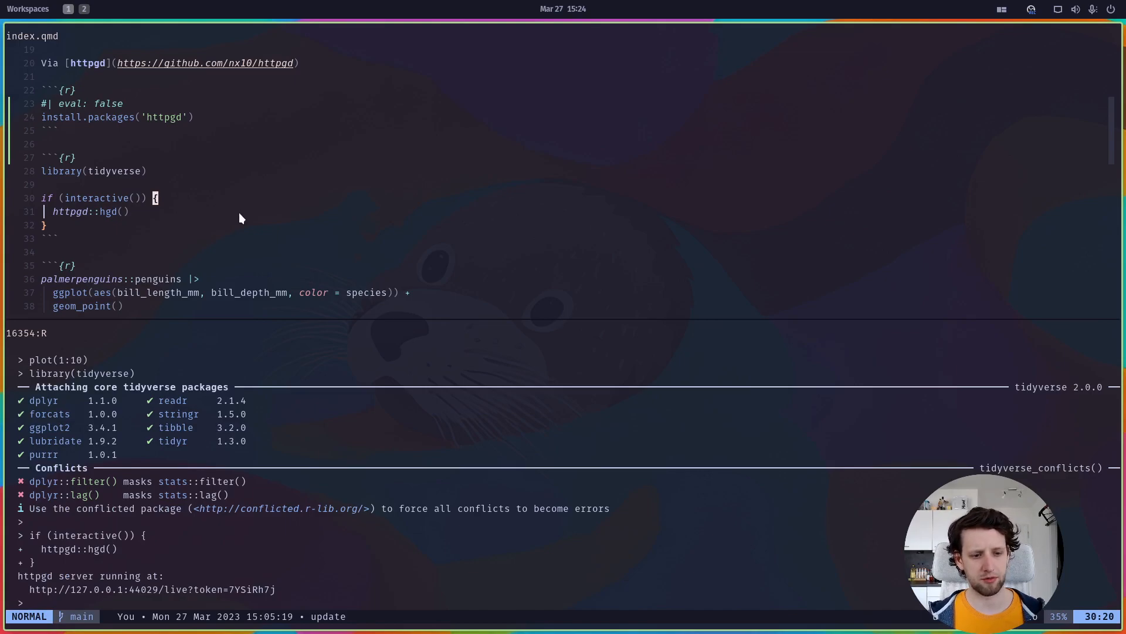
{"action": "mouse_move", "coordinate": [194, 589]}
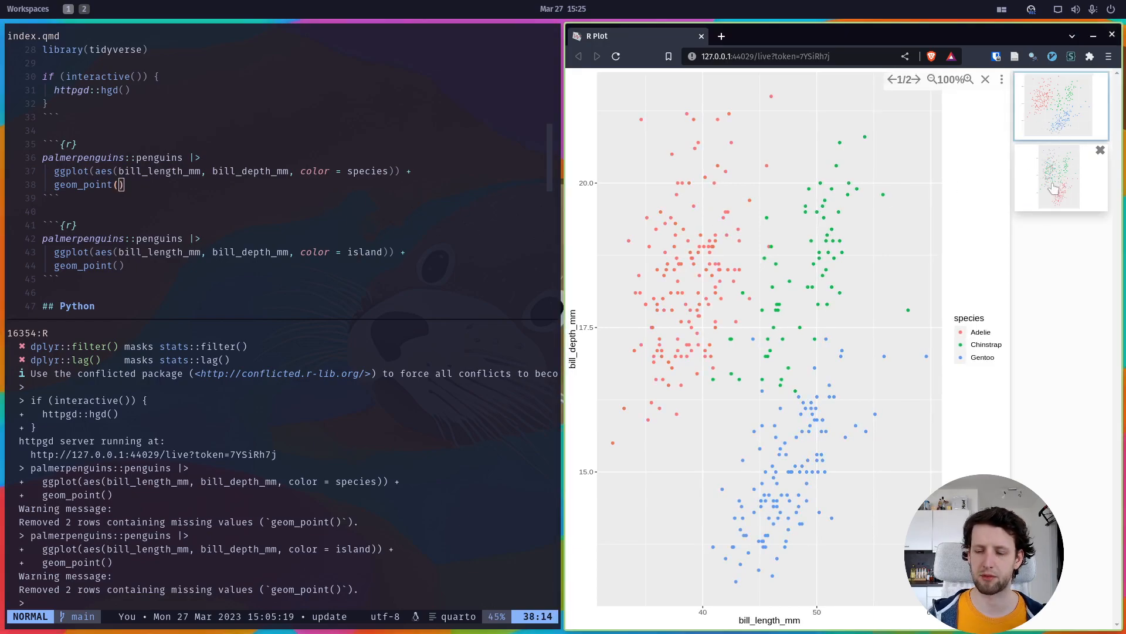
{"action": "left_click", "coordinate": [1058, 177]}
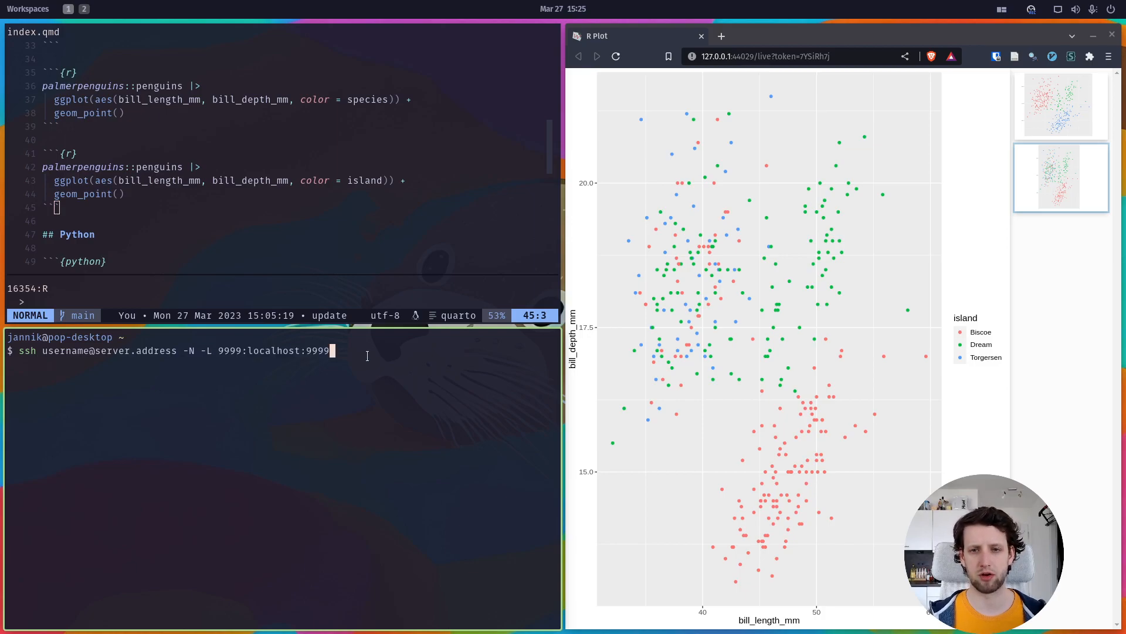
- Return to editing index.qmd at the httpgd::hgd() chunk
{"action": "left_click", "coordinate": [765, 57]}
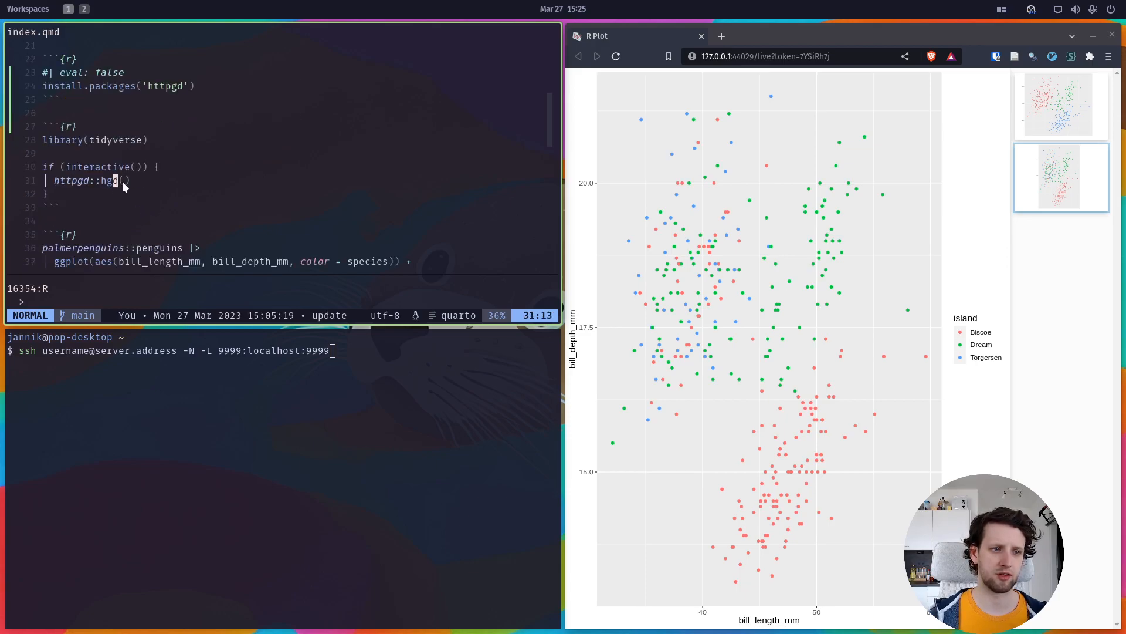
{"action": "mouse_move", "coordinate": [111, 181]}
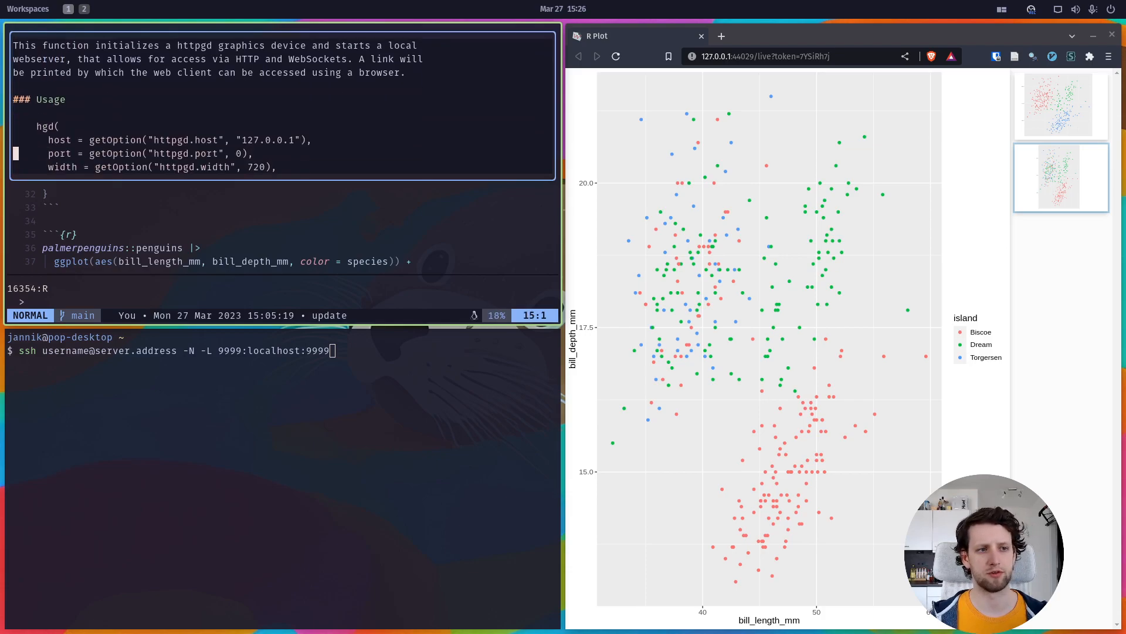
- Edit the hgd() call to take a port argument (port = 9998)
{"action": "type", "text": "httpgd::hgd(p"}
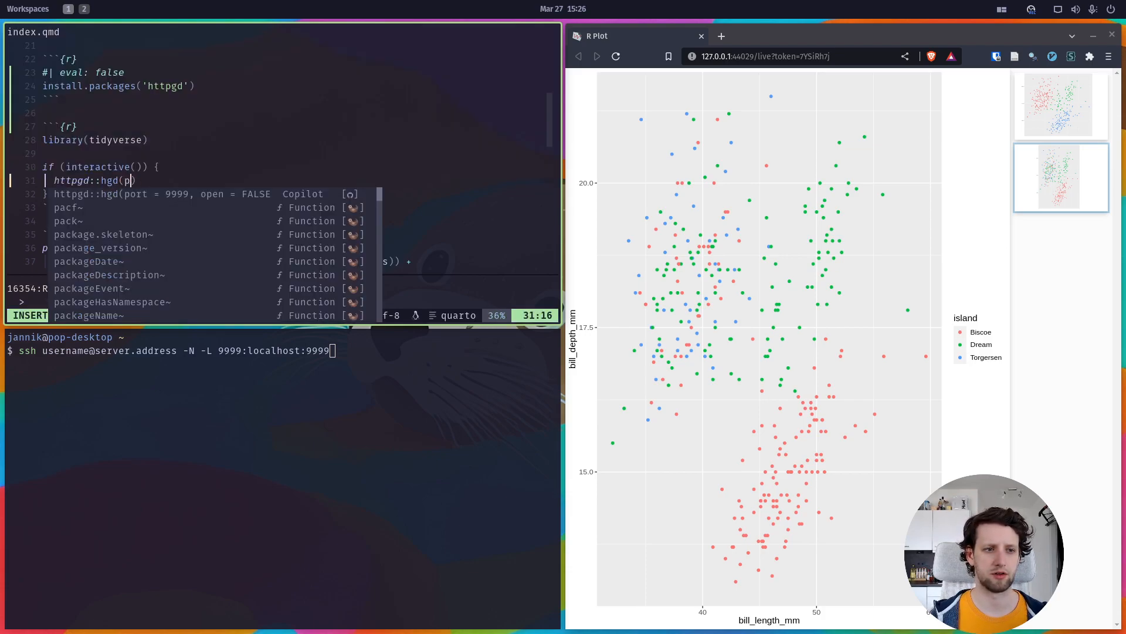
{"action": "type", "text": "or"}
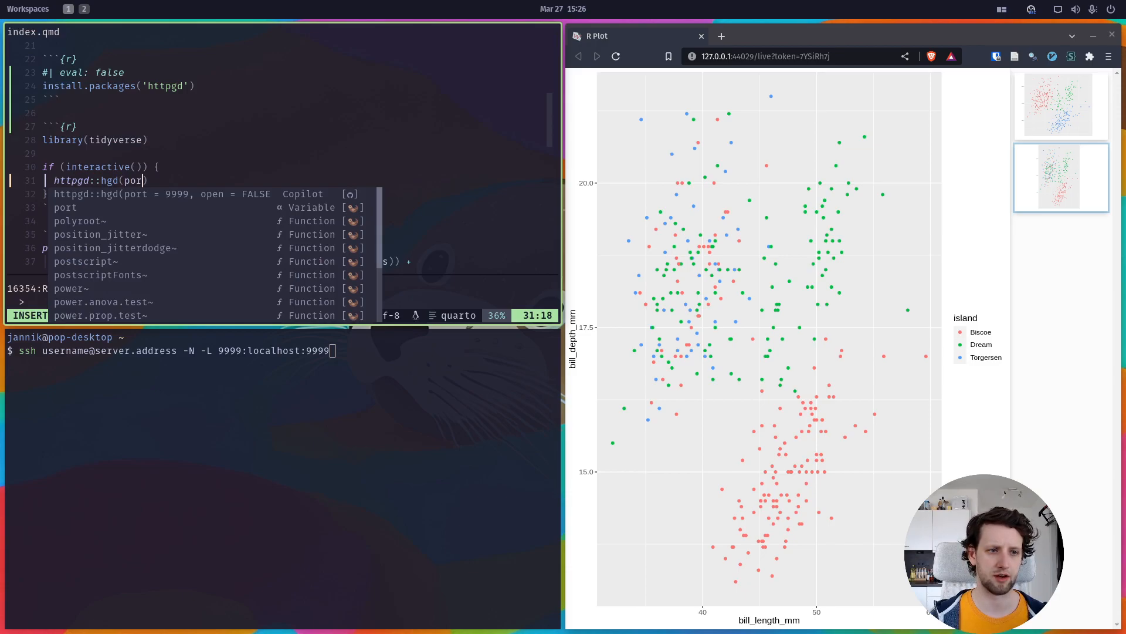
{"action": "type", "text": "=999"}
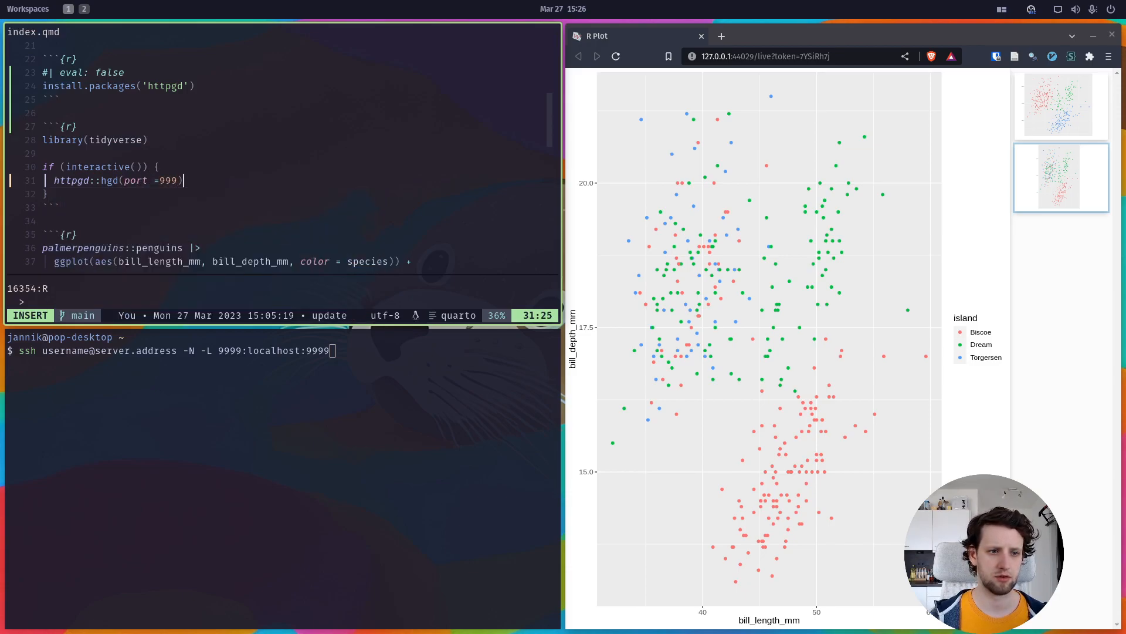
{"action": "key", "text": "Escape"}
{"action": "type", "text": " 9"}
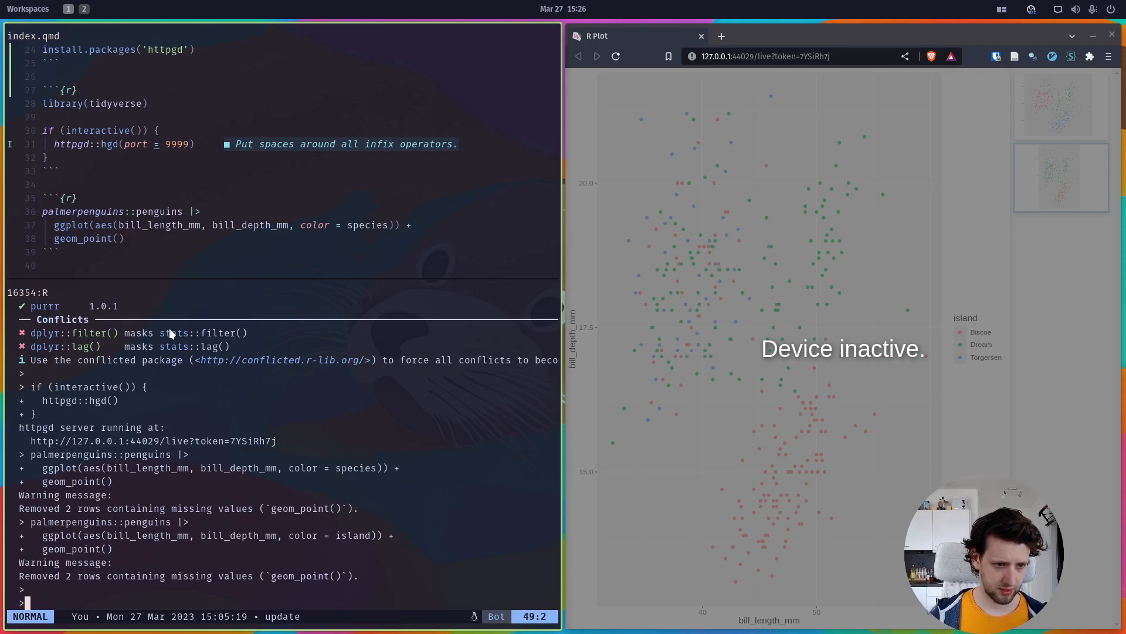
- Scroll down past the quit R session and return focus to the editor buffer
{"action": "scroll", "scroll_direction": "down", "scroll_amount": 3}
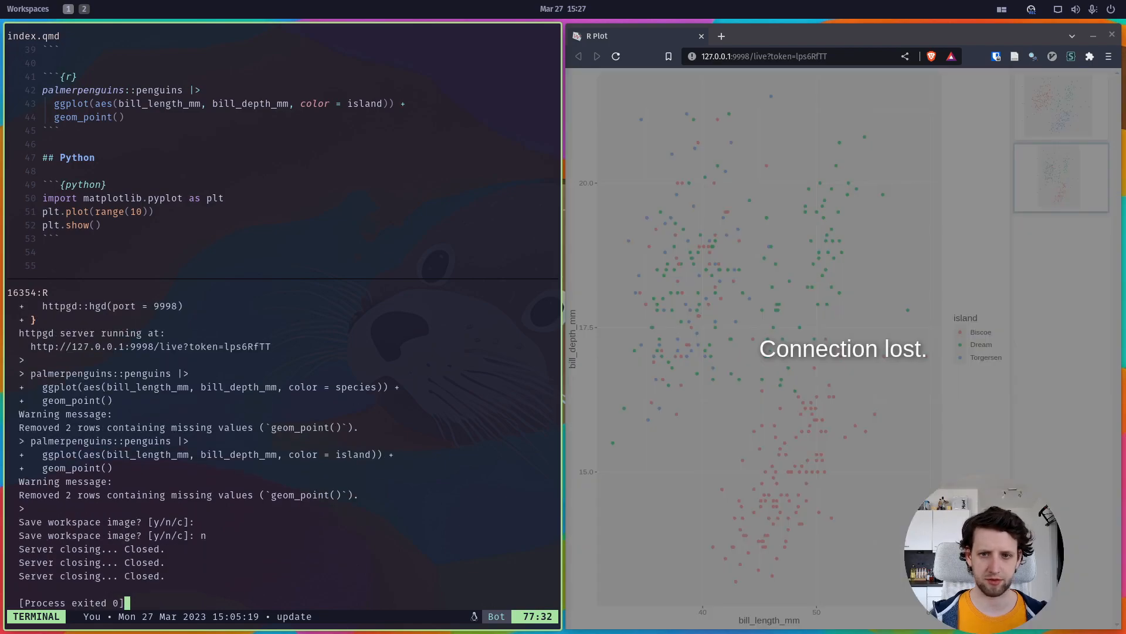
{"action": "left_click", "coordinate": [761, 57]}
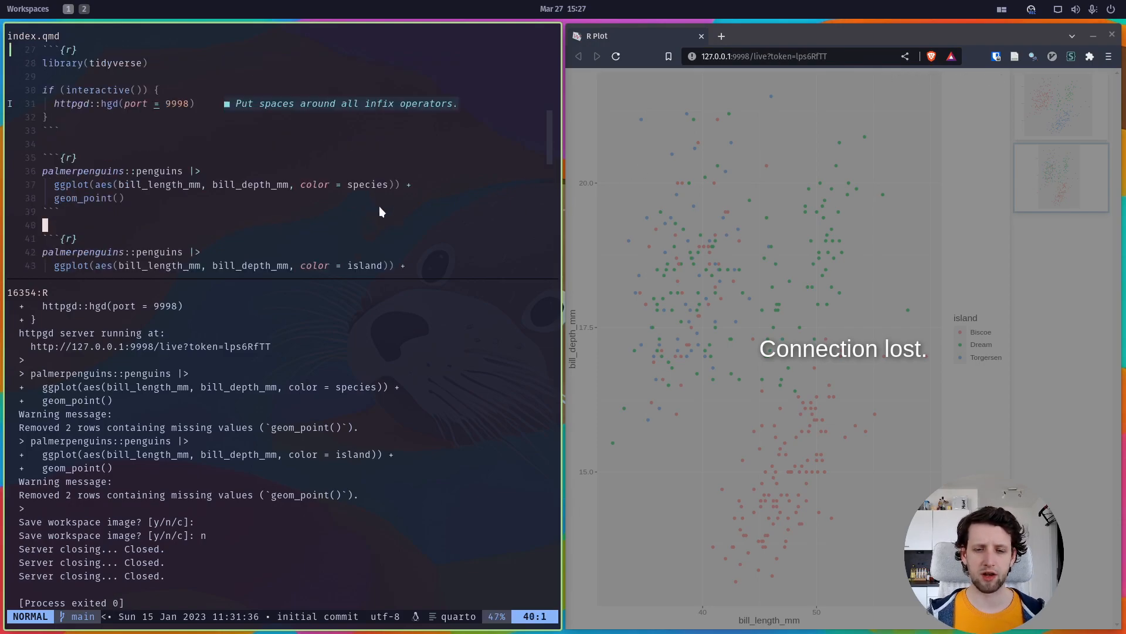
{"action": "mouse_move", "coordinate": [413, 231]}
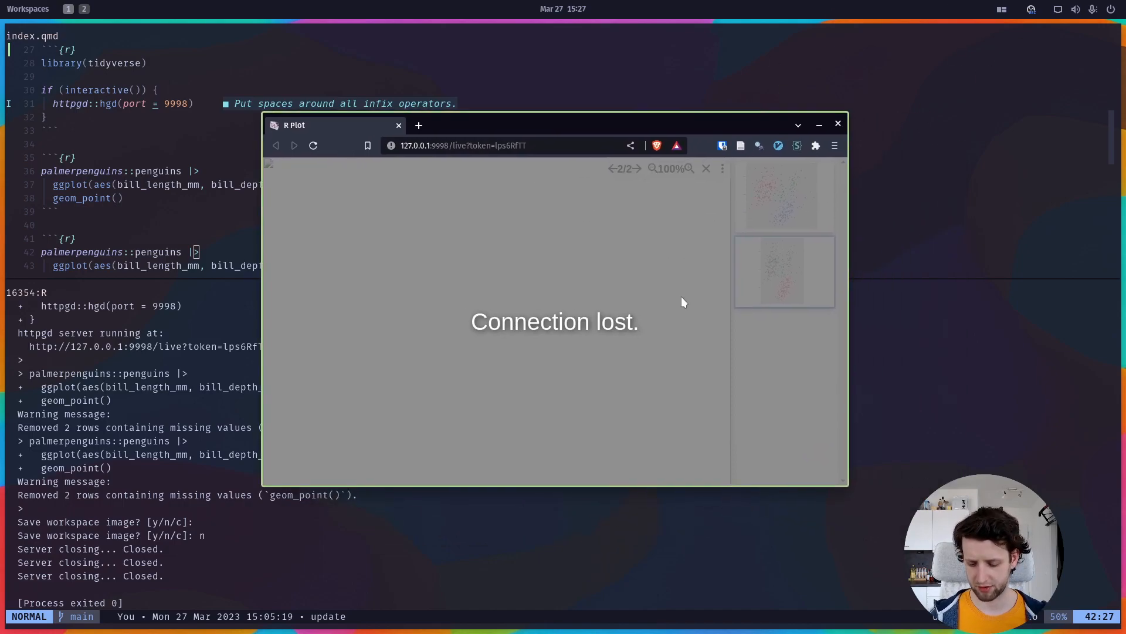
{"action": "mouse_move", "coordinate": [504, 250]}
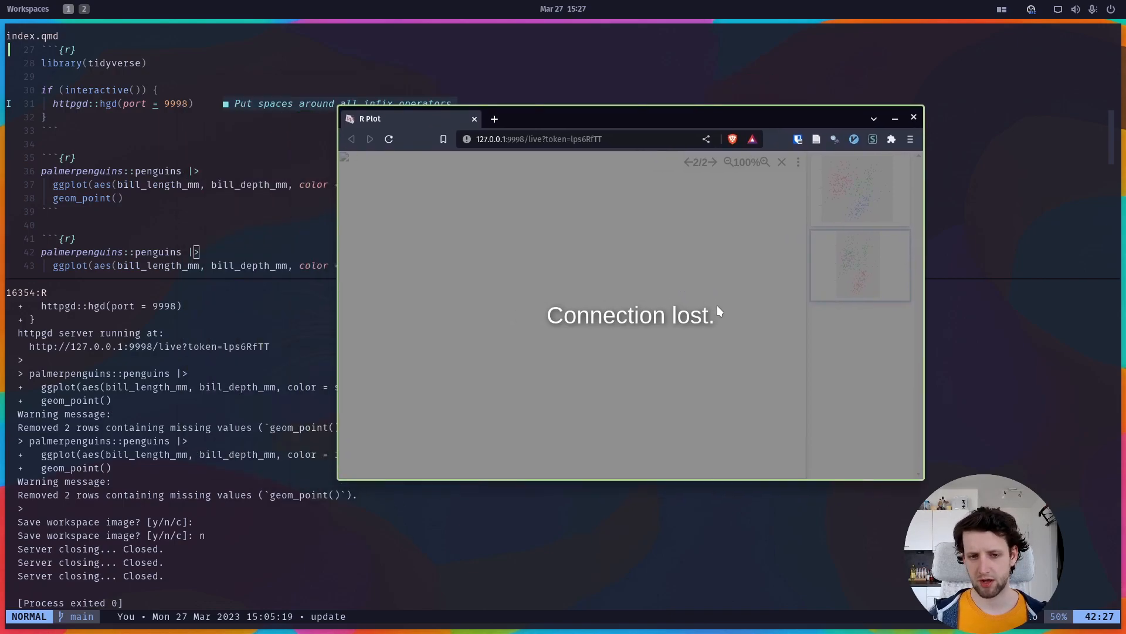
- Move the disconnected floating R Plot window aside over the editor
{"action": "right_click", "coordinate": [402, 119]}
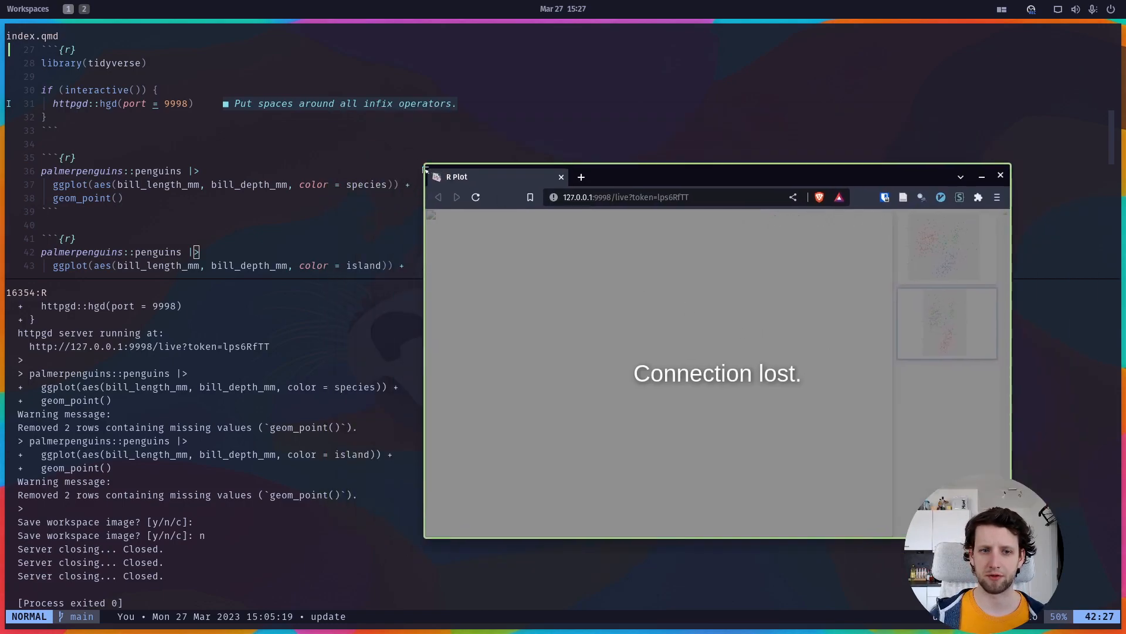
{"action": "left_click_drag", "start_coordinate": [488, 177], "coordinate": [480, 213]}
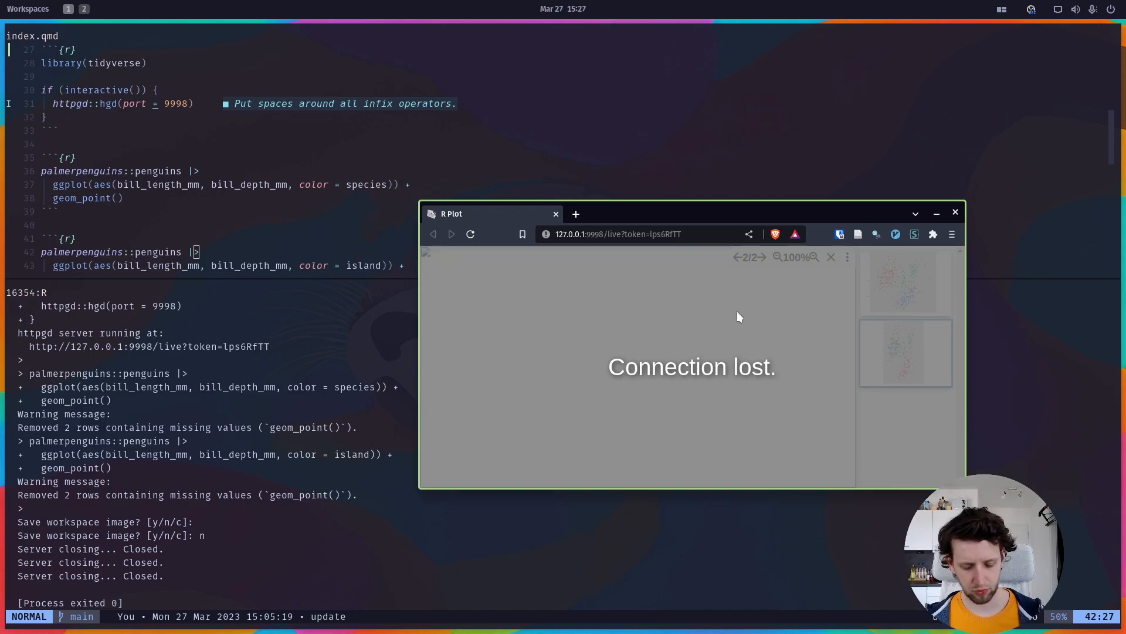
{"action": "mouse_move", "coordinate": [629, 287]}
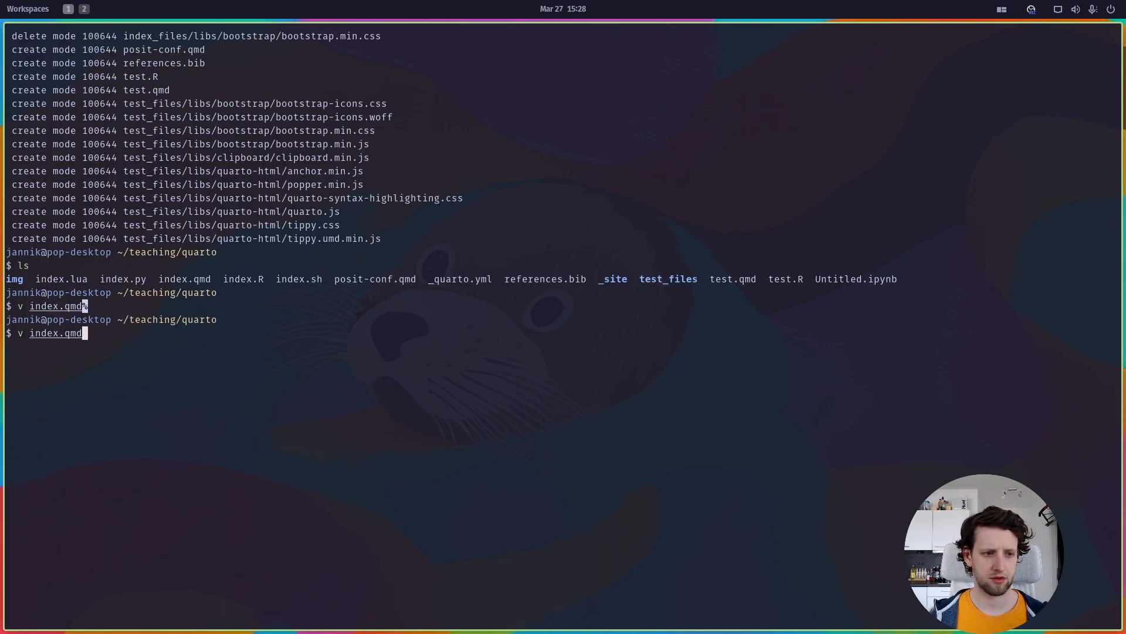
- Reopen index.qmd and move down to the matplotlib WebAgg chunk with ipython running below
{"action": "key", "text": "Return"}
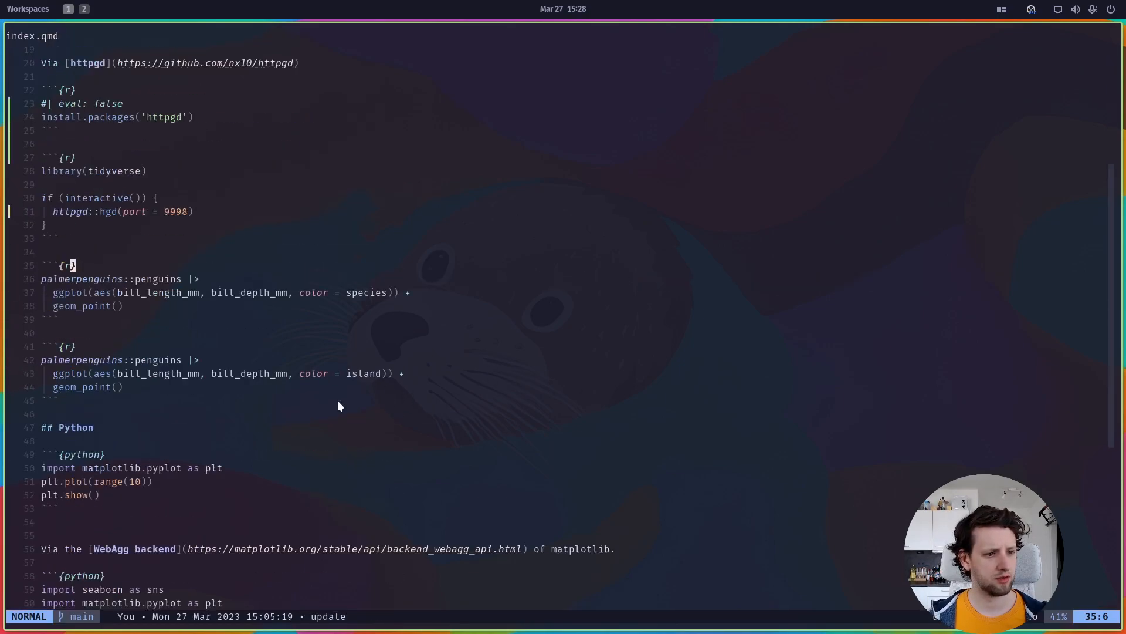
{"action": "scroll", "scroll_direction": "down", "scroll_amount": 3}
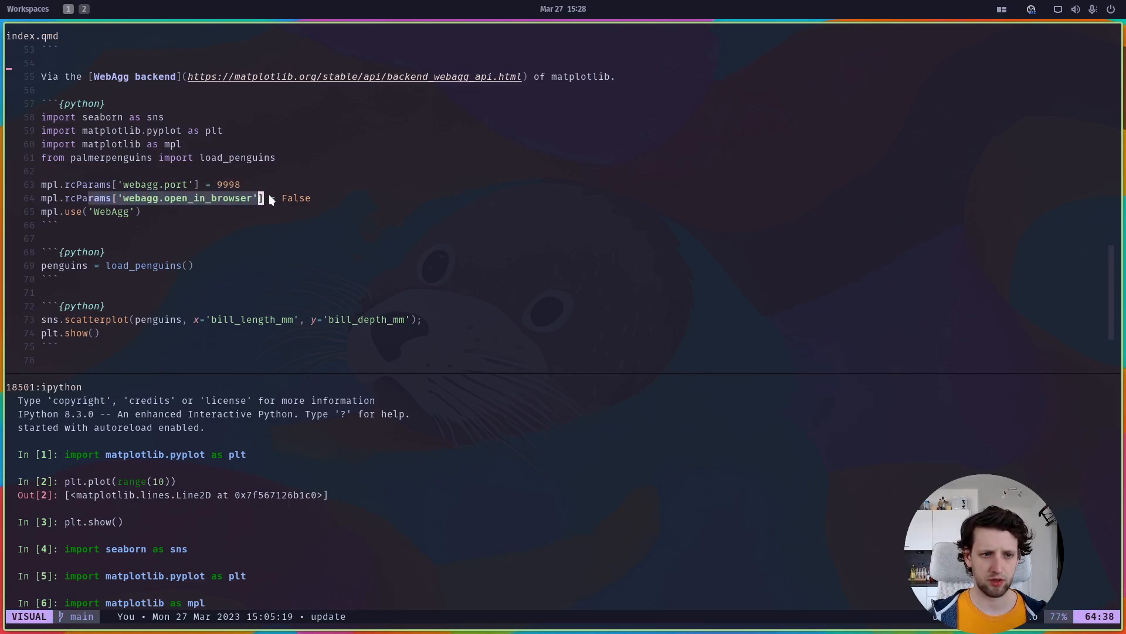
{"action": "key", "text": "Escape"}
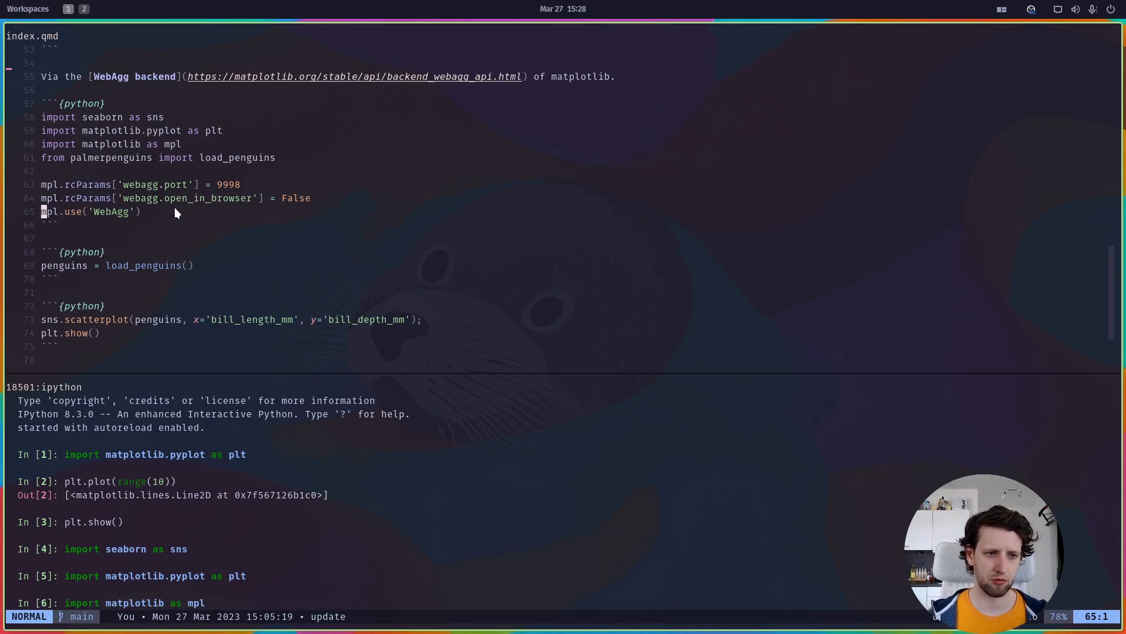
{"action": "mouse_move", "coordinate": [172, 219]}
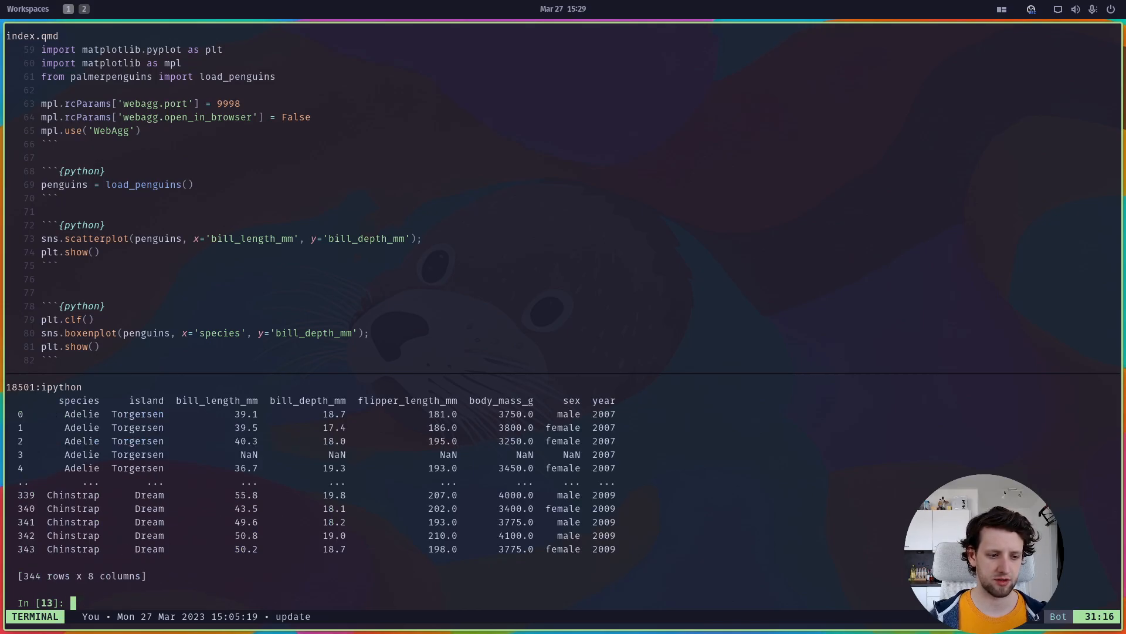
{"action": "mouse_move", "coordinate": [188, 262]}
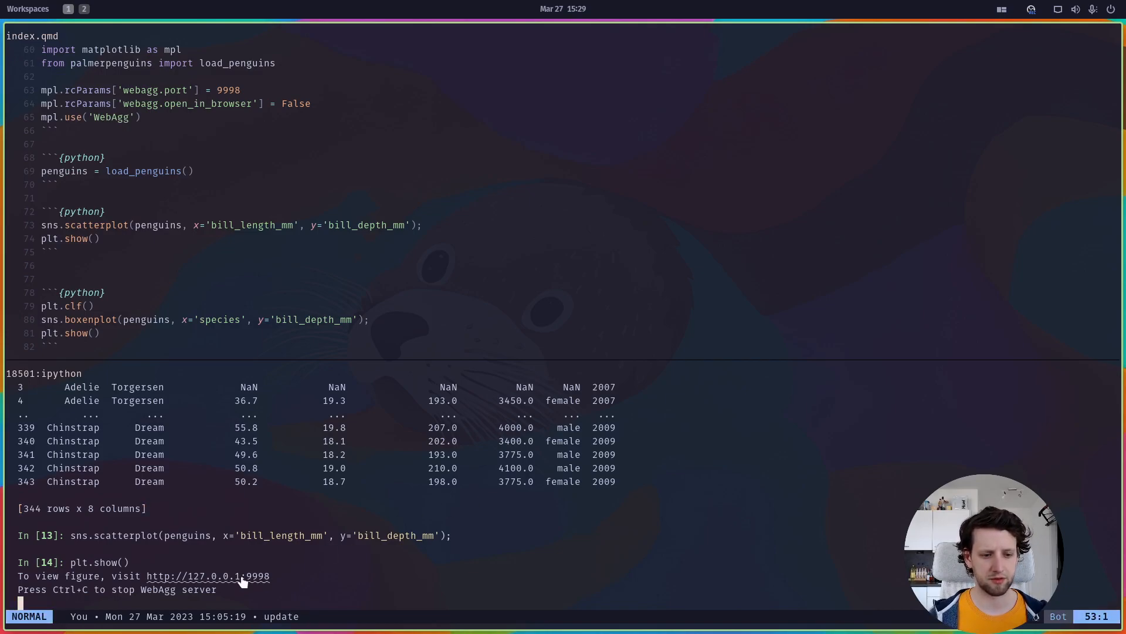
{"action": "left_click", "coordinate": [206, 575]}
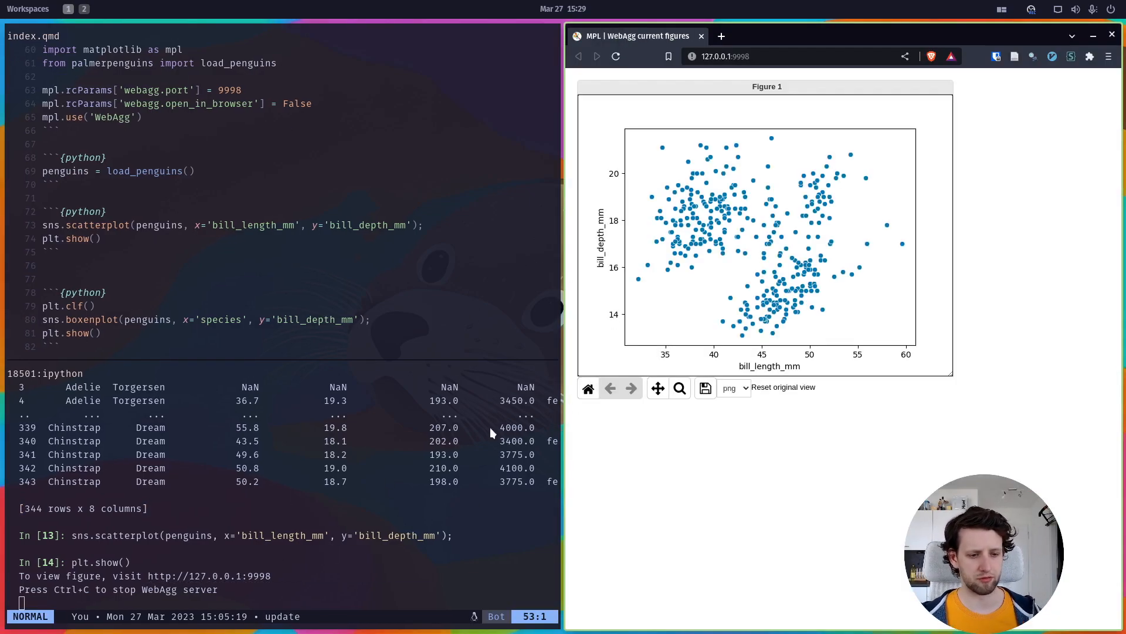
{"action": "mouse_move", "coordinate": [449, 446]}
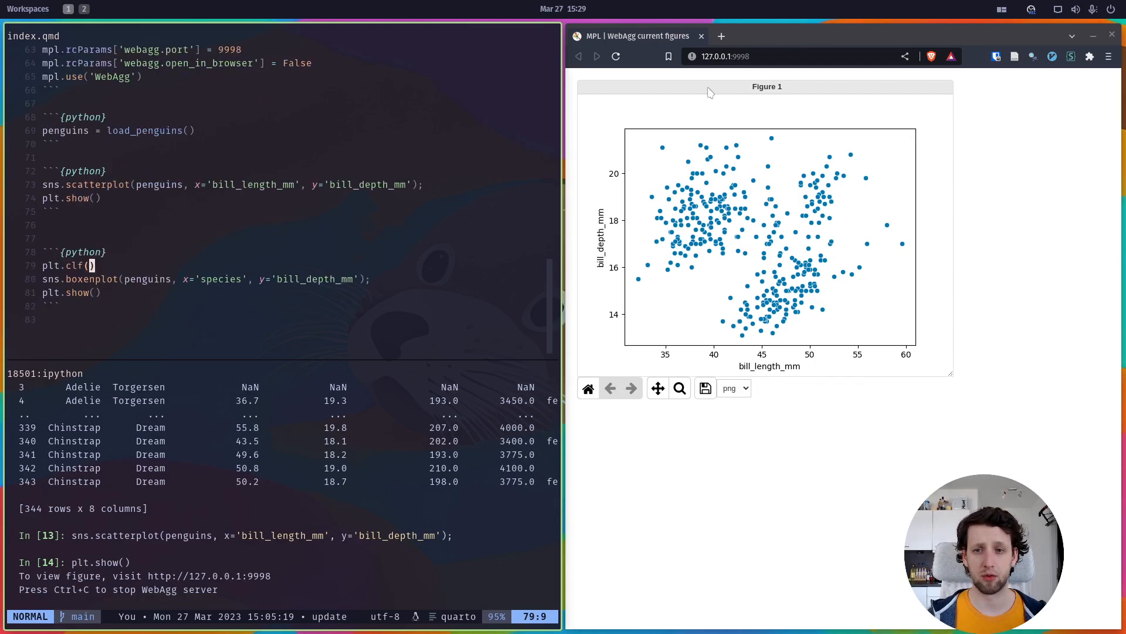
{"action": "mouse_move", "coordinate": [626, 265]}
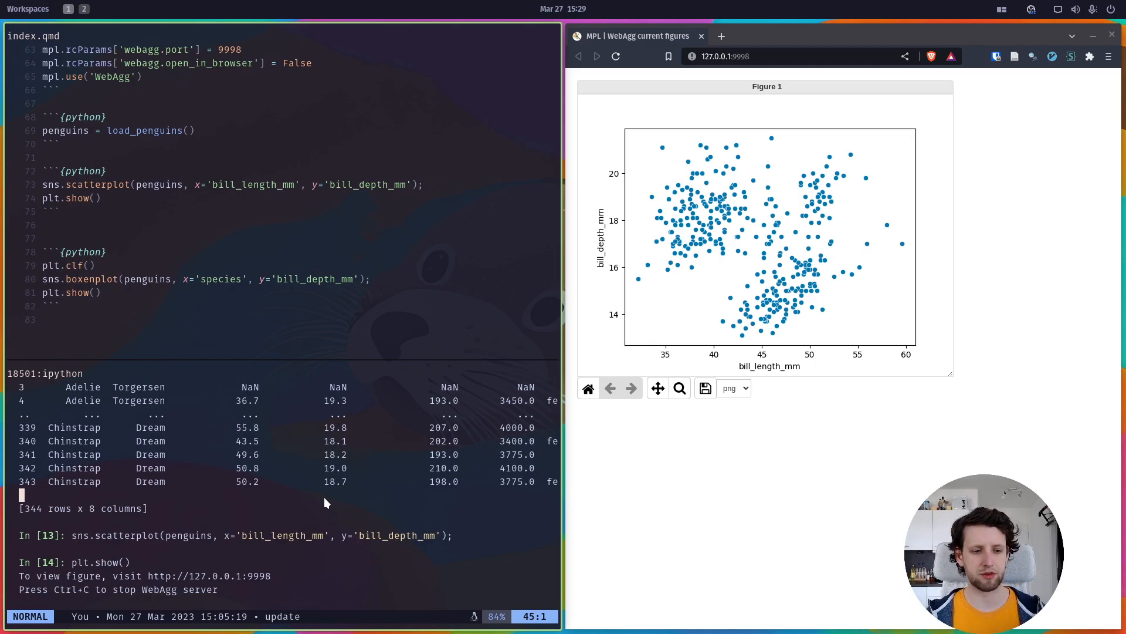
{"action": "mouse_move", "coordinate": [335, 570]}
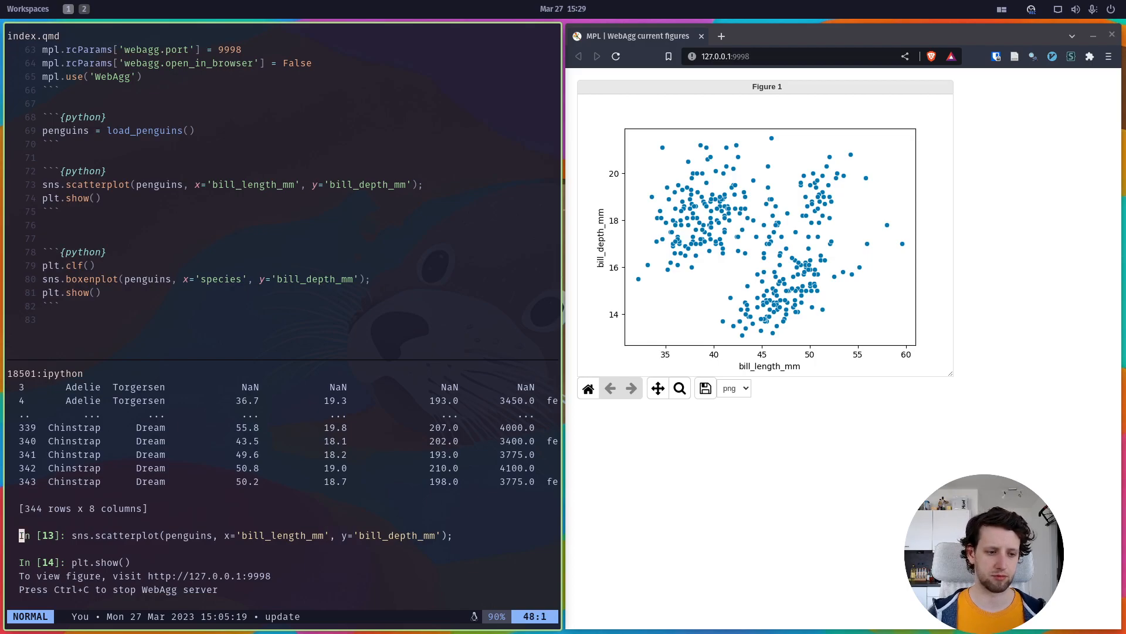
{"action": "mouse_move", "coordinate": [306, 325]}
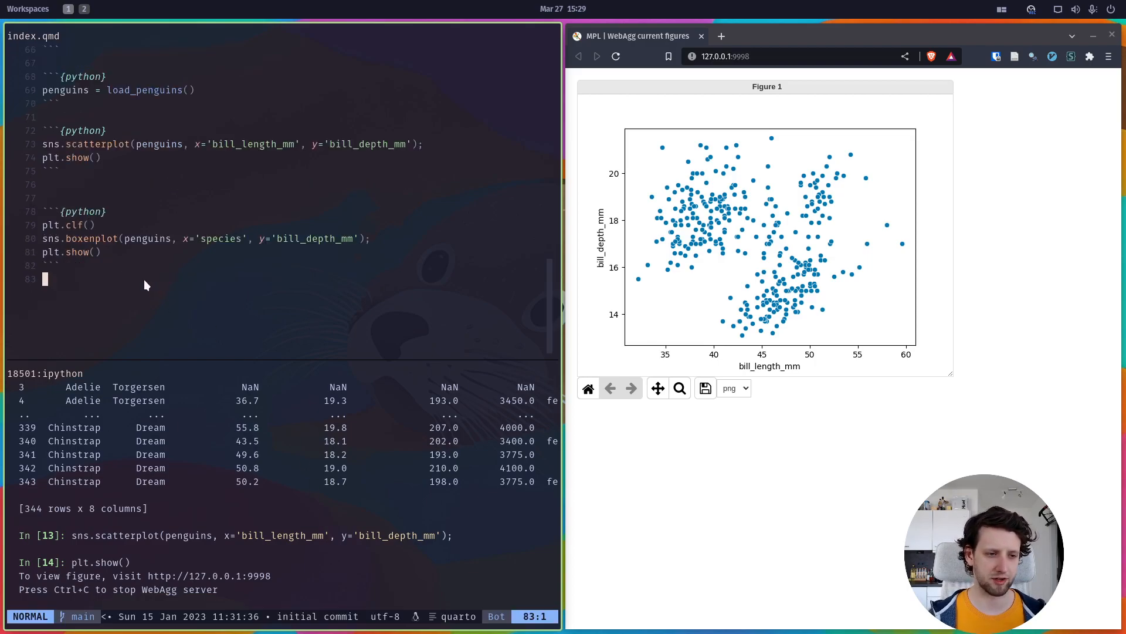
{"action": "key", "text": "Return"}
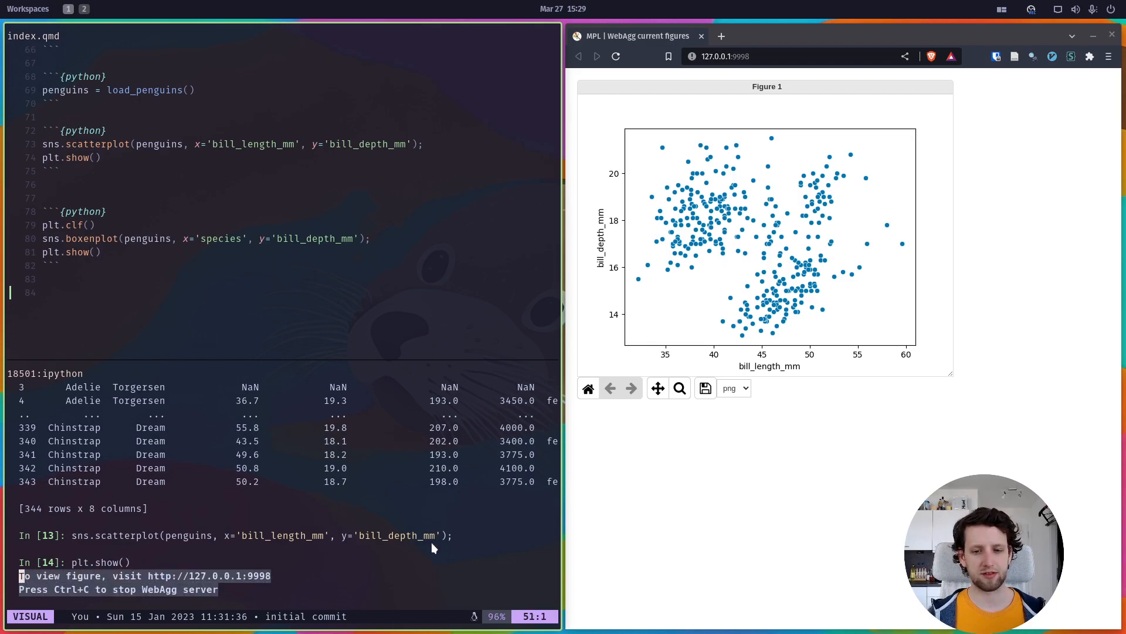
{"action": "key", "text": "Escape"}
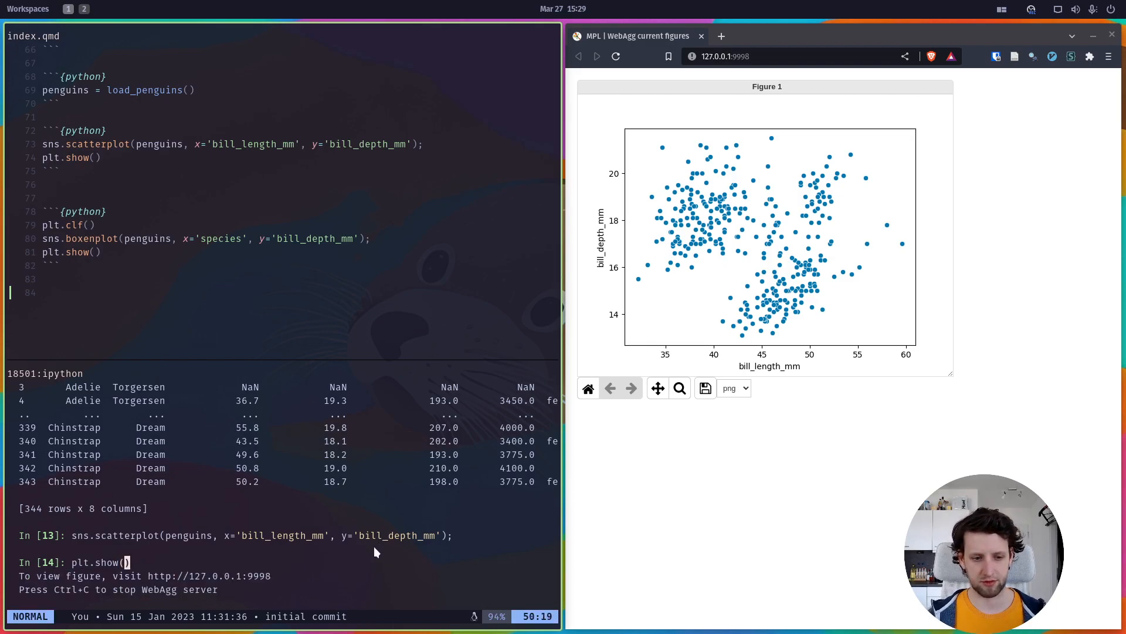
{"action": "mouse_move", "coordinate": [588, 389]}
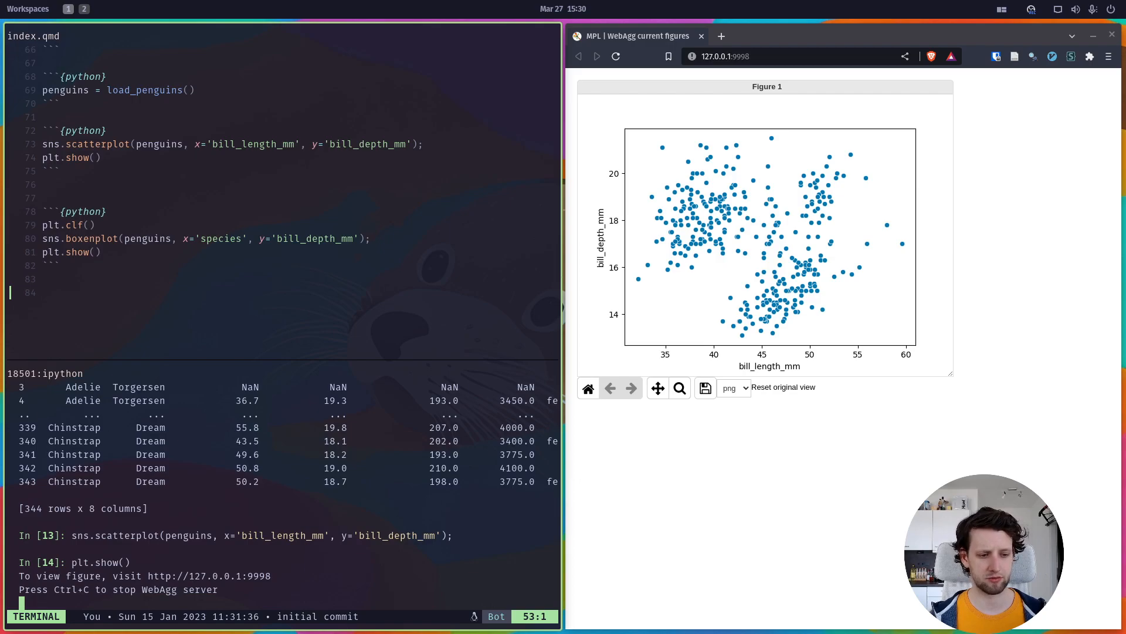
- Stop the running WebAgg server in the ipython split with Ctrl+C
{"action": "key", "text": "ctrl+c"}
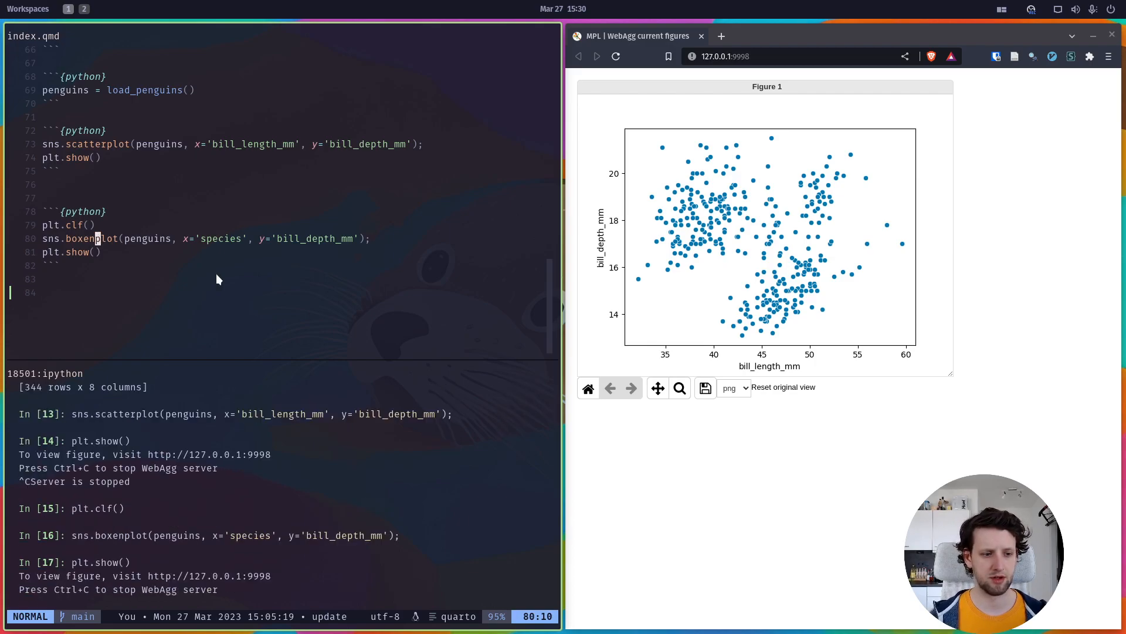
{"action": "mouse_move", "coordinate": [225, 244]}
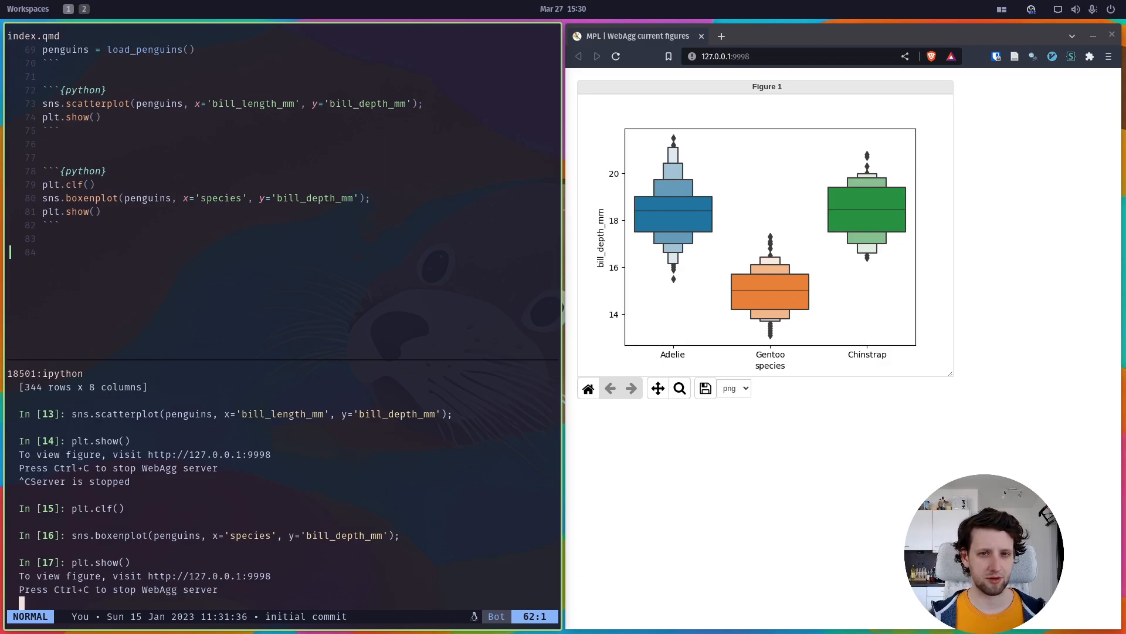
{"action": "mouse_move", "coordinate": [399, 541]}
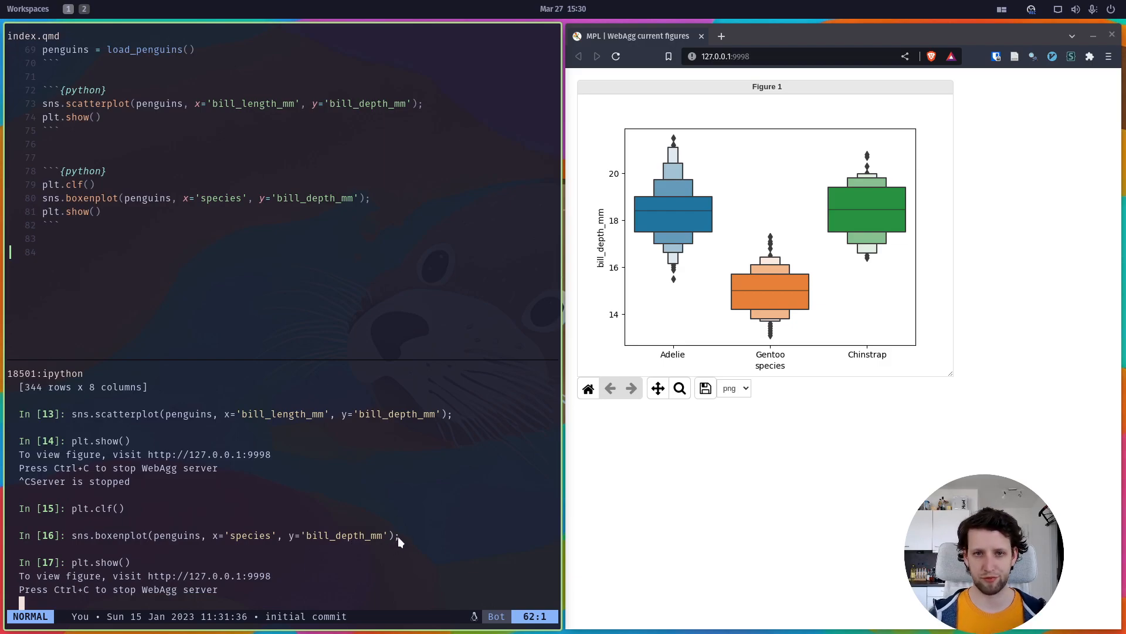